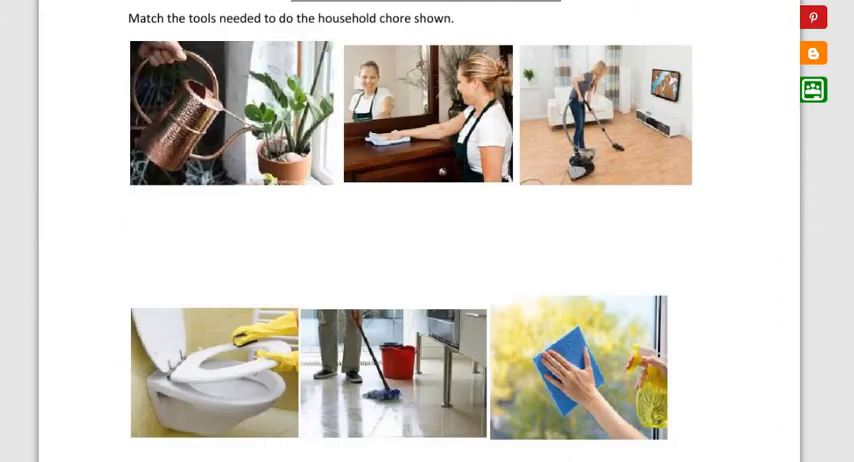
Scroll down until the row of cleaning-tool pictures appears below the chore photos.
scroll(down, 3)
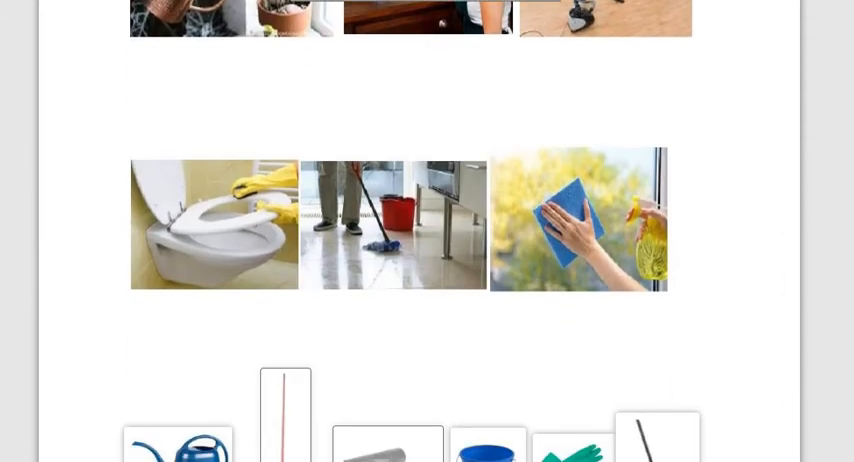
scroll(down, 3)
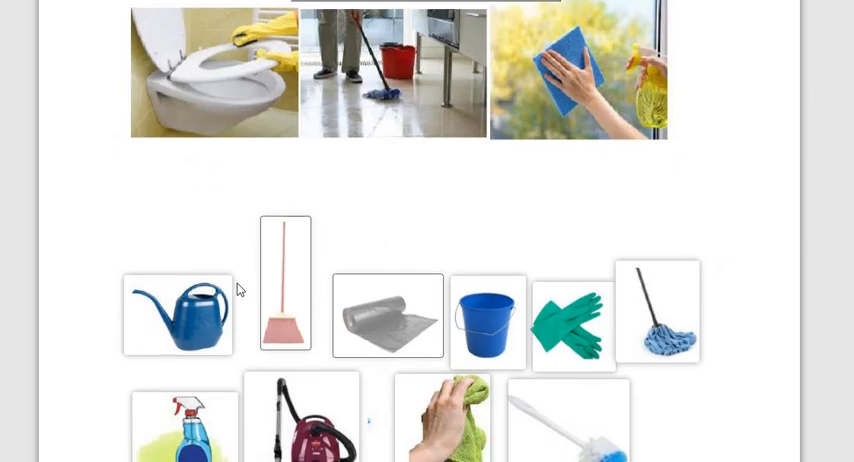
Place the rubber gloves under the toilet-cleaning photo.
drag(178, 316, 400, 88)
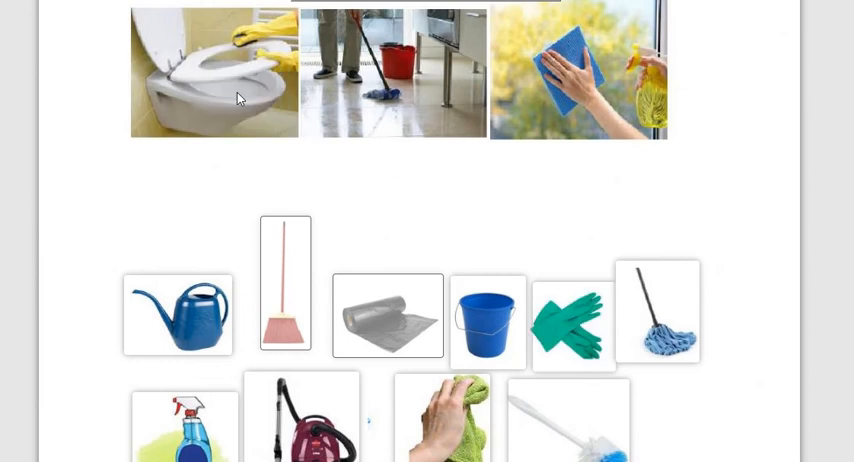
scroll(down, 3)
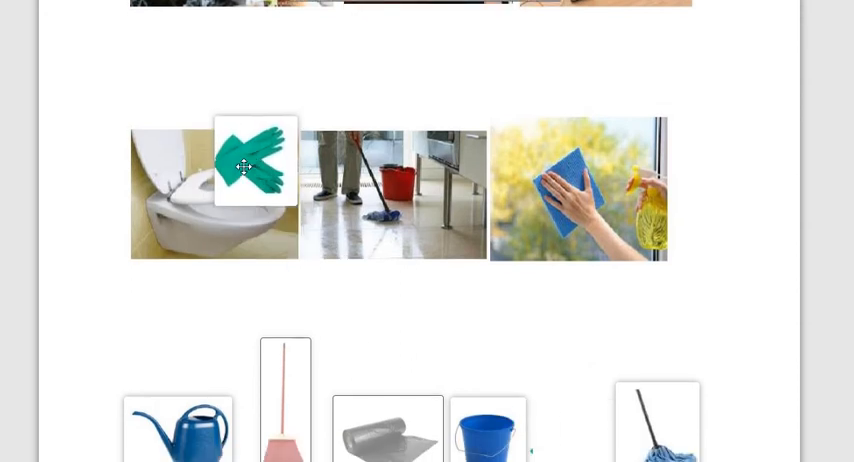
drag(256, 162, 232, 176)
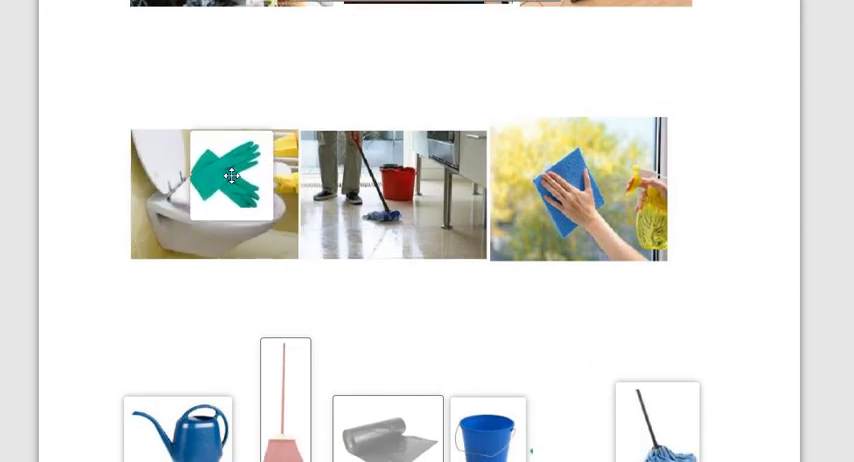
Place the mop under the floor-mopping photo.
scroll(down, 3)
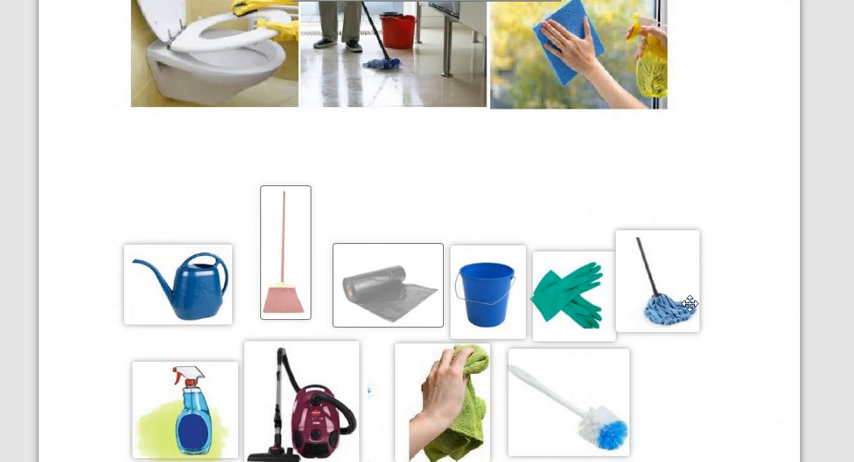
scroll(down, 3)
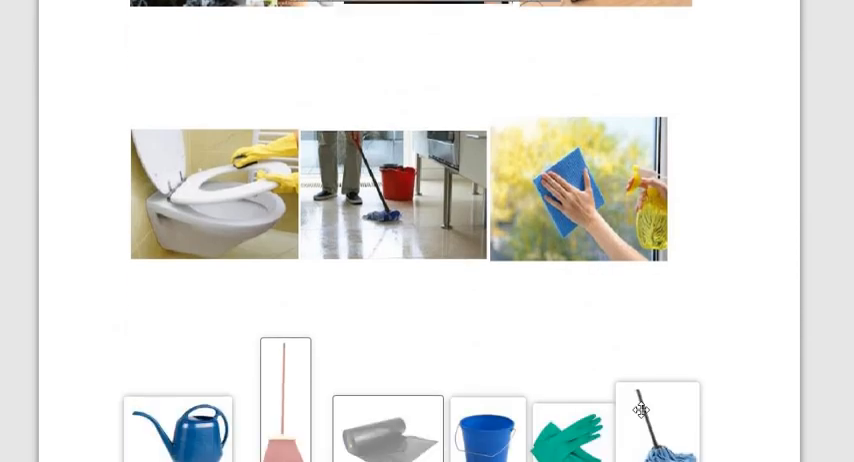
drag(640, 410, 400, 210)
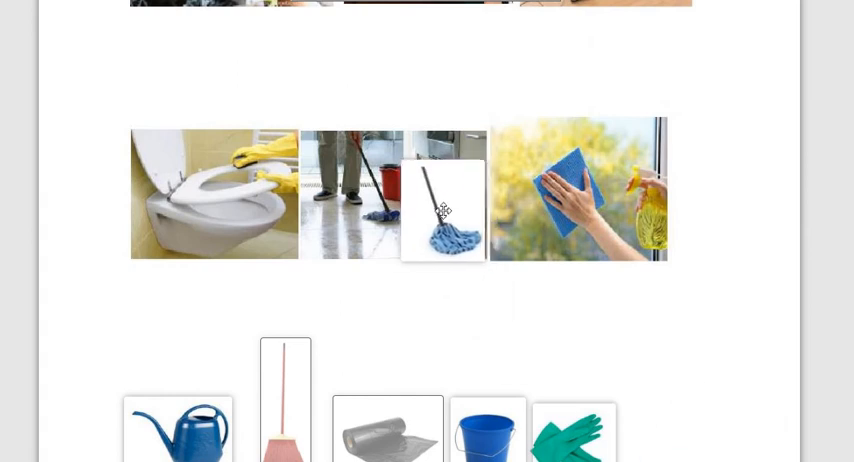
drag(444, 212, 656, 420)
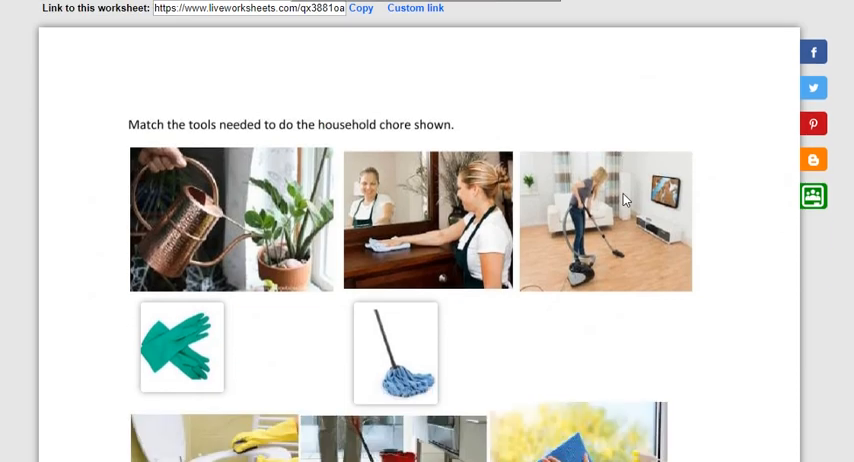
Place the bucket under the window-washing photo, alongside the matched gloves and mop.
scroll(down, 3)
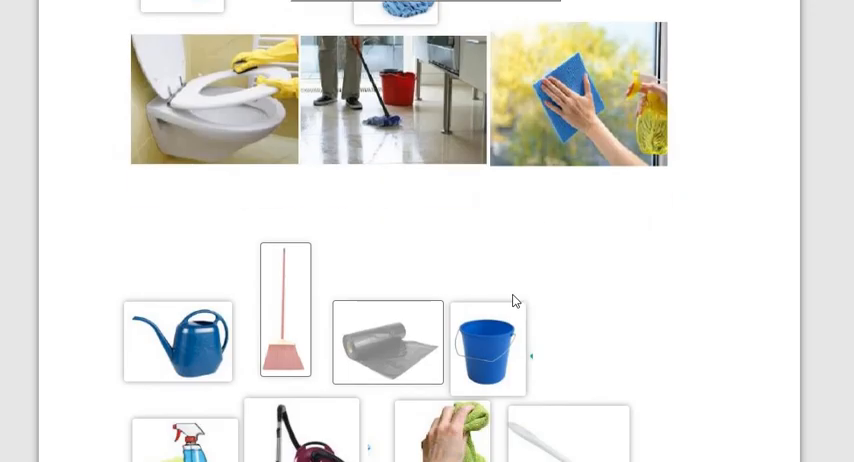
drag(488, 352, 536, 226)
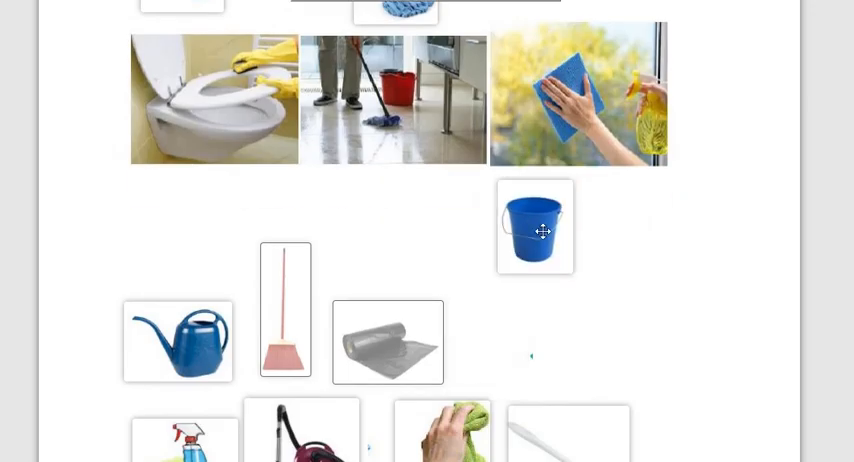
scroll(down, 3)
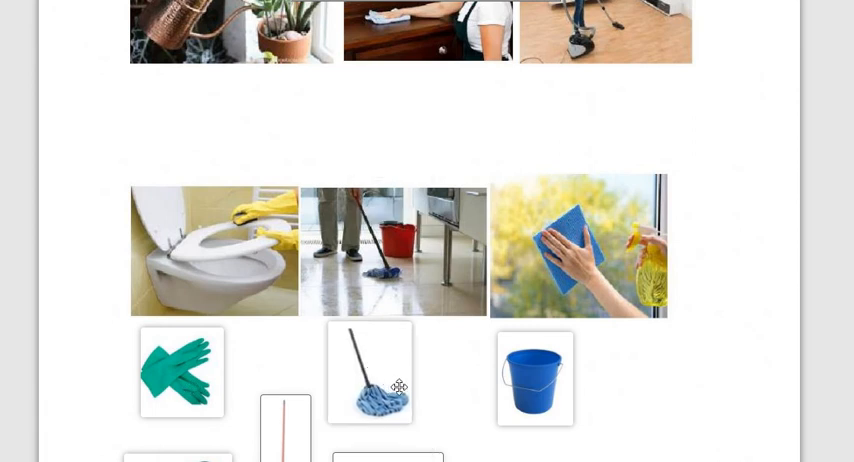
Submit the worksheet with Finish!! to get the check-or-email prompt.
scroll(down, 3)
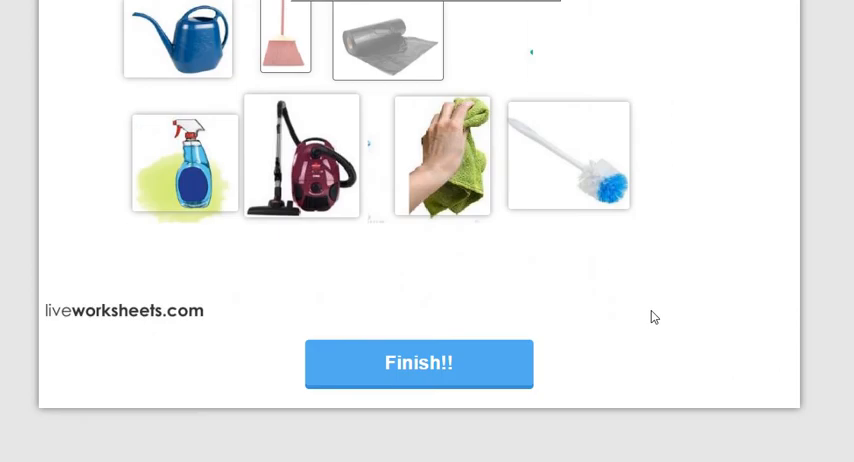
scroll(down, 3)
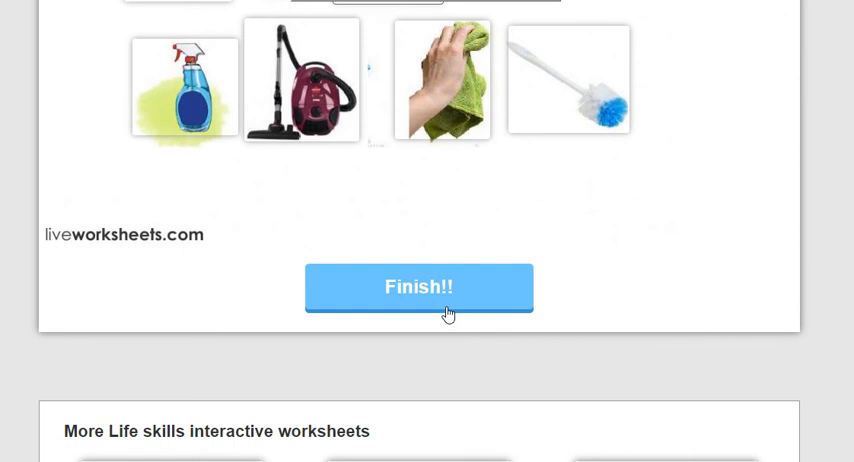
click(418, 288)
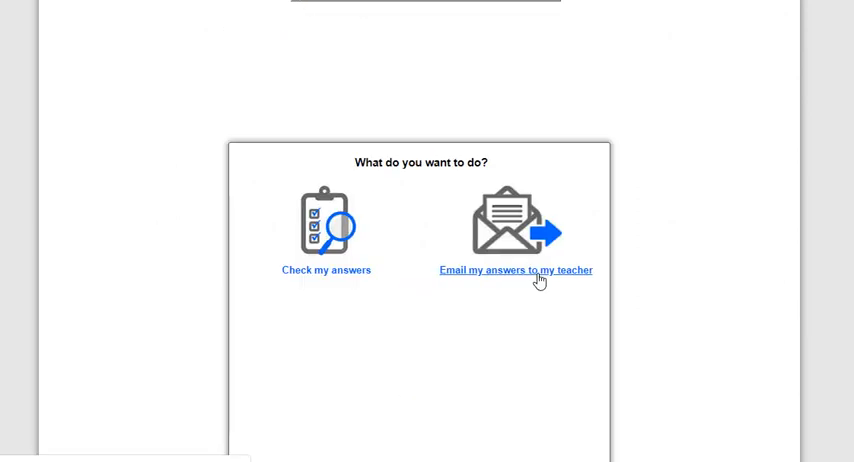
Choose emailing the teacher and fill in name Dan, level 12 and subject Household.
click(516, 270)
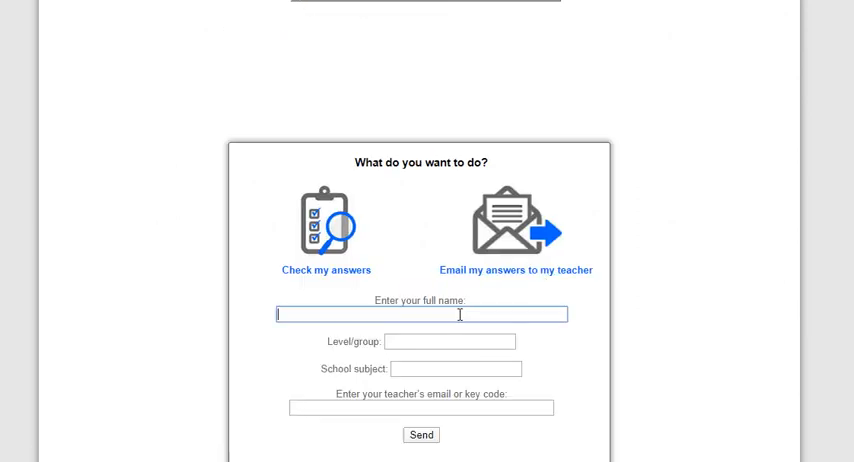
text(dA)
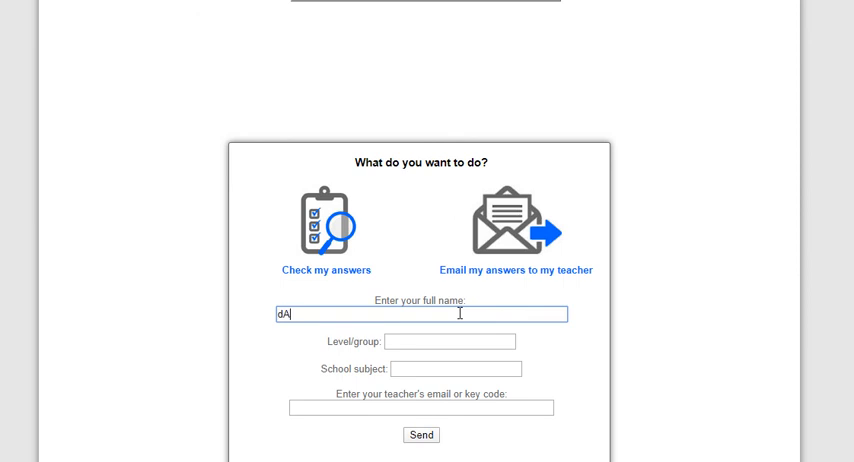
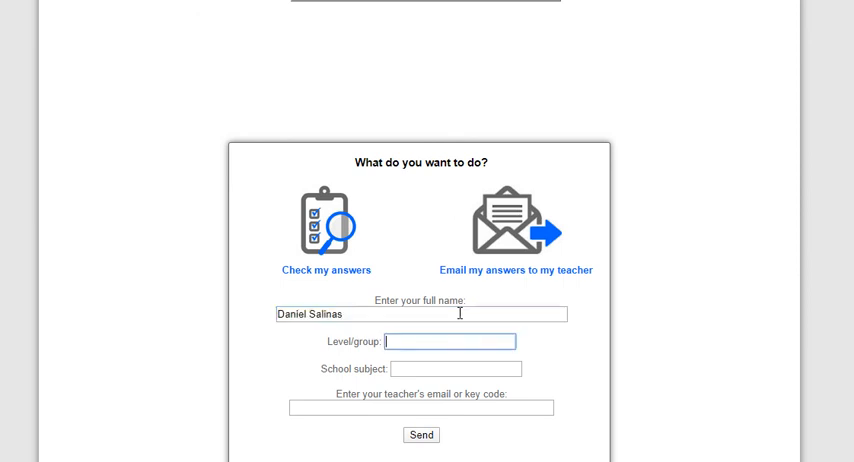
text(12)
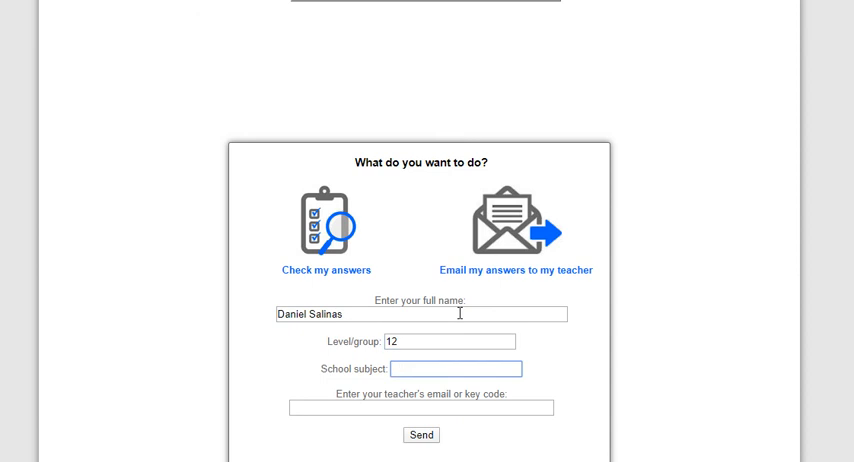
text(Hour)
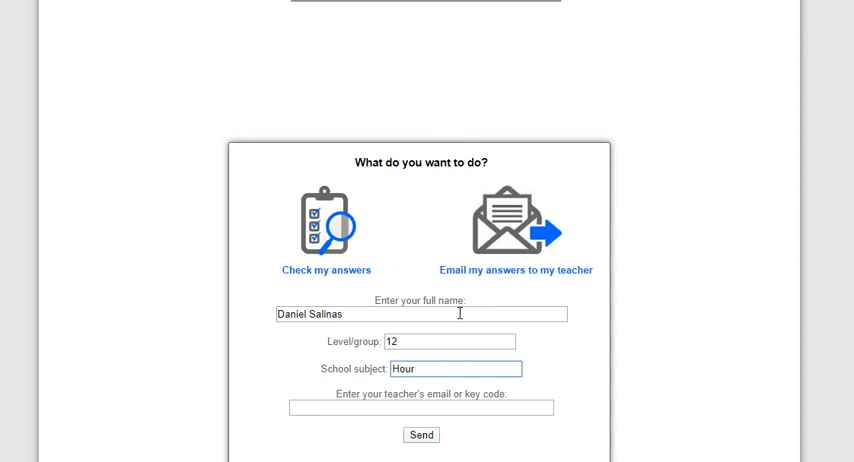
text(Household Chores #2)
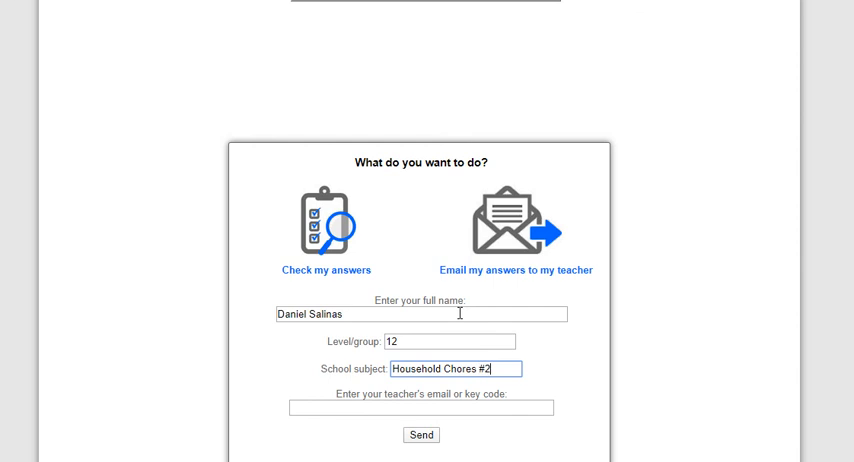
click(420, 408)
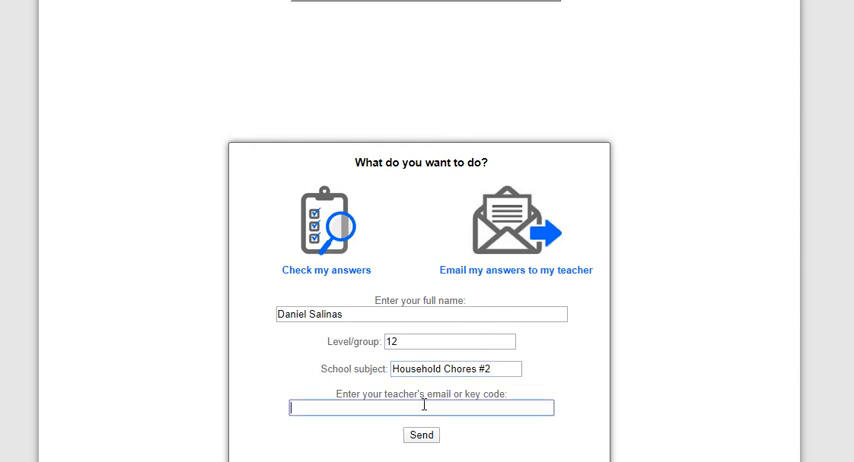
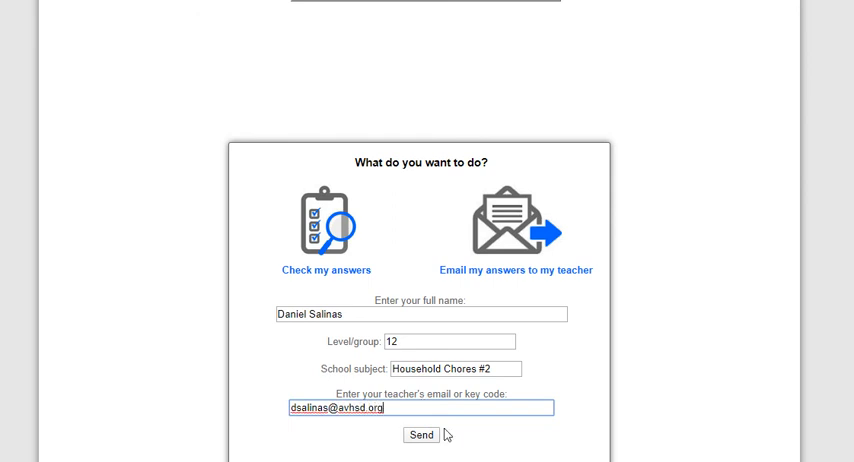
click(420, 434)
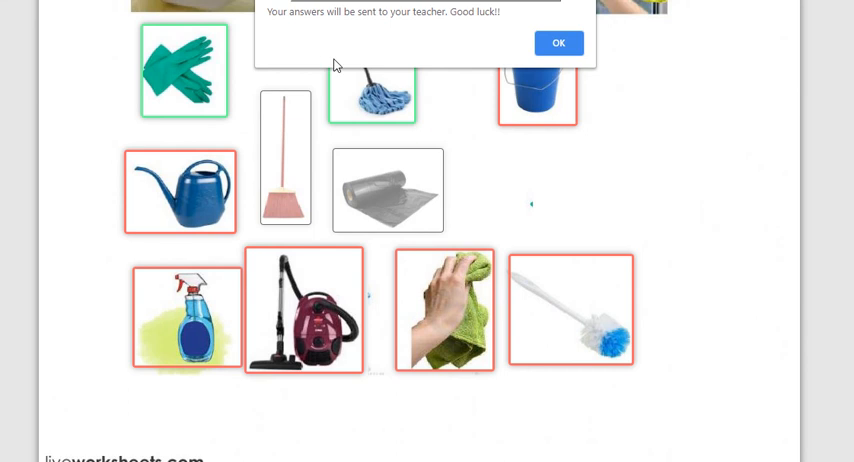
mouse_move(696, 138)
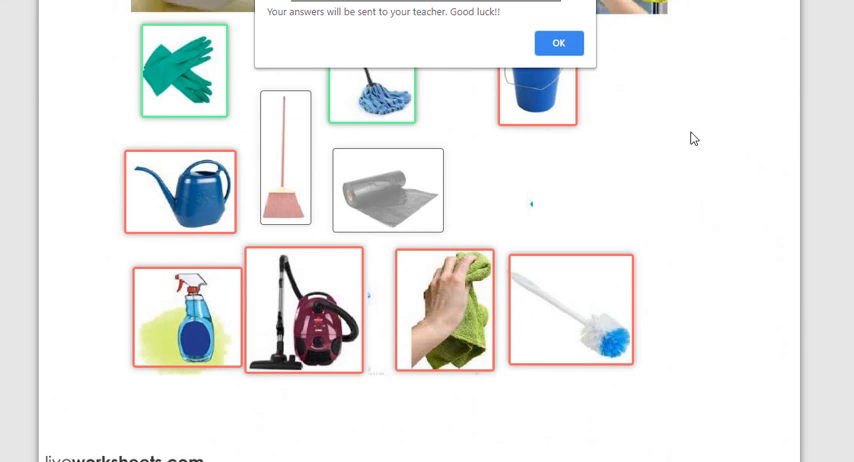